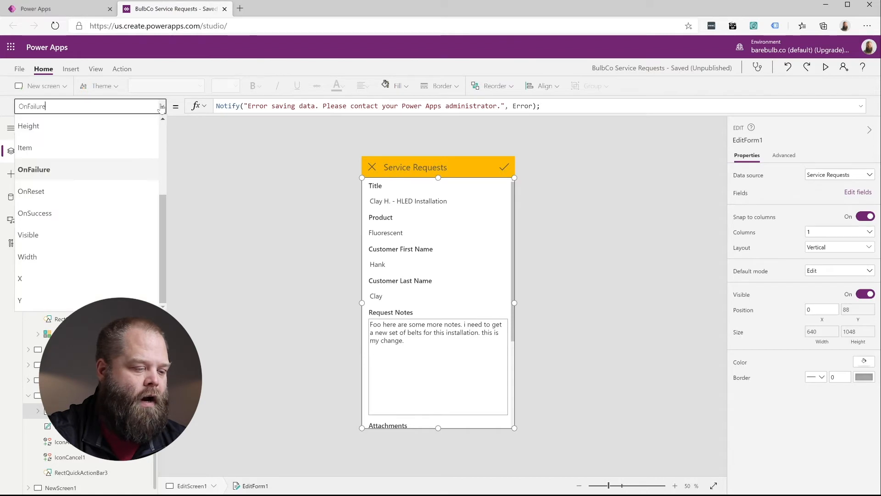
Step: Append Notify("Form data saved successfully", NotificationType.Success) after Back(); in the edit form's OnSuccess
left_click(34, 213)
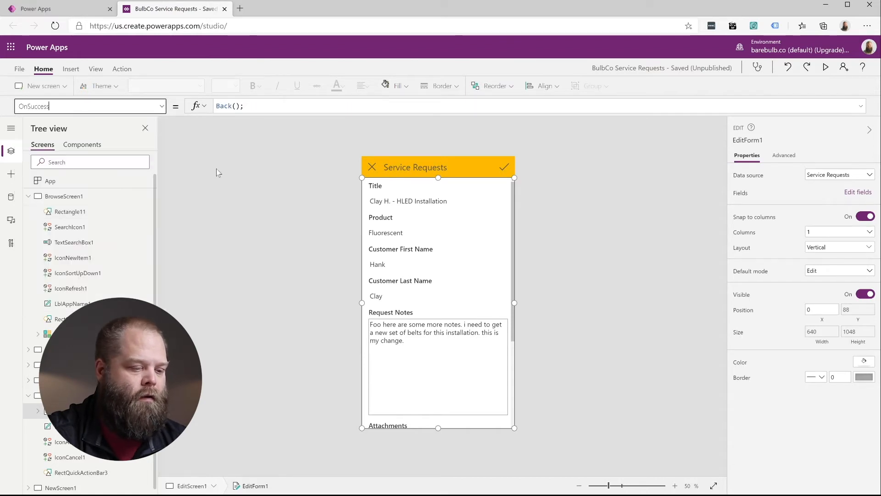
left_click(264, 105)
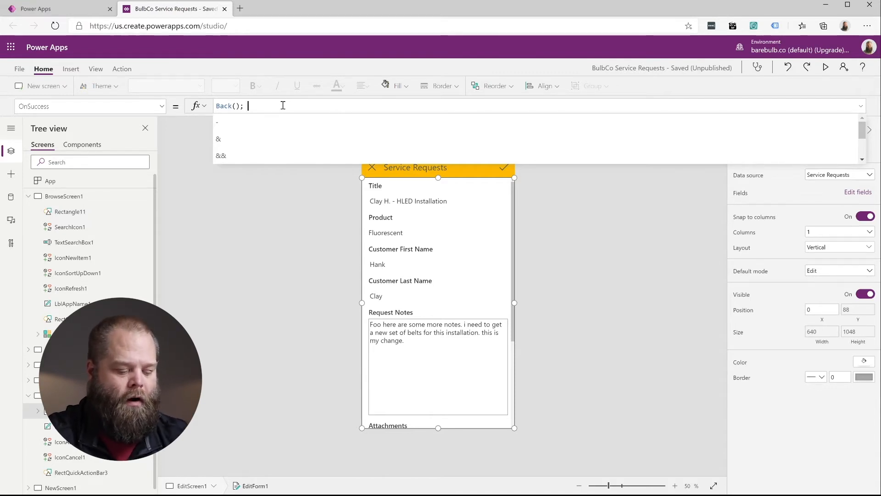
type("Notify(\"Form data saved successfully\", NotificationType.Success);")
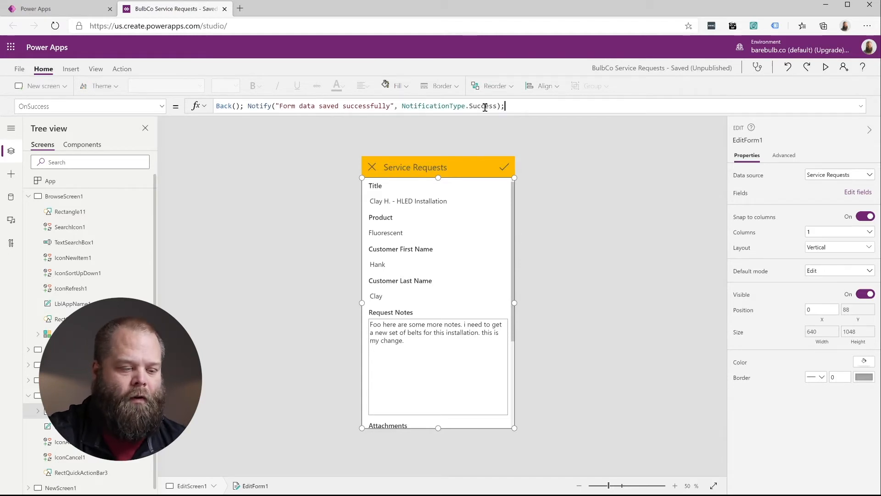
mouse_move(484, 124)
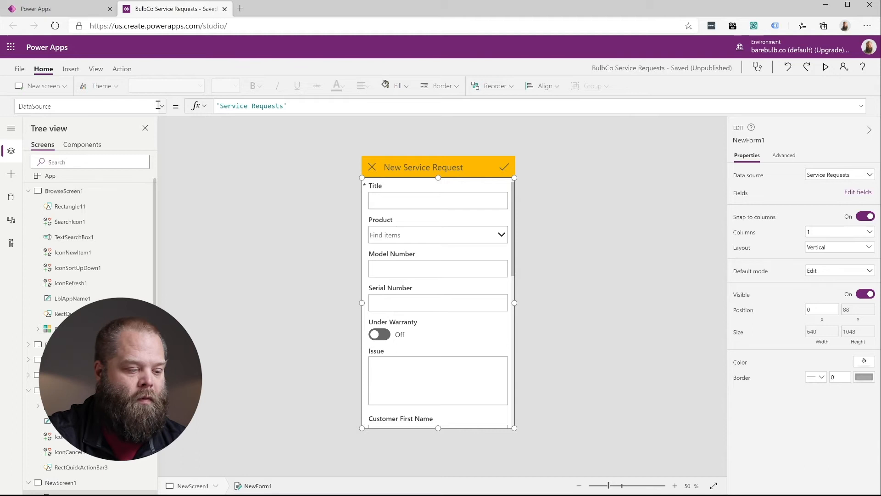
Step: Locate NewForm1's OnFailure property, still holding its default false value, in the property list
left_click(87, 106)
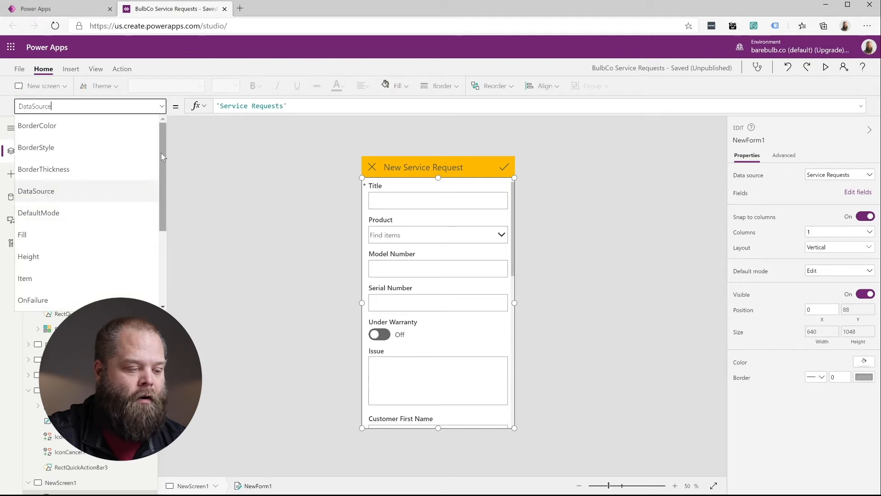
scroll("down", 3)
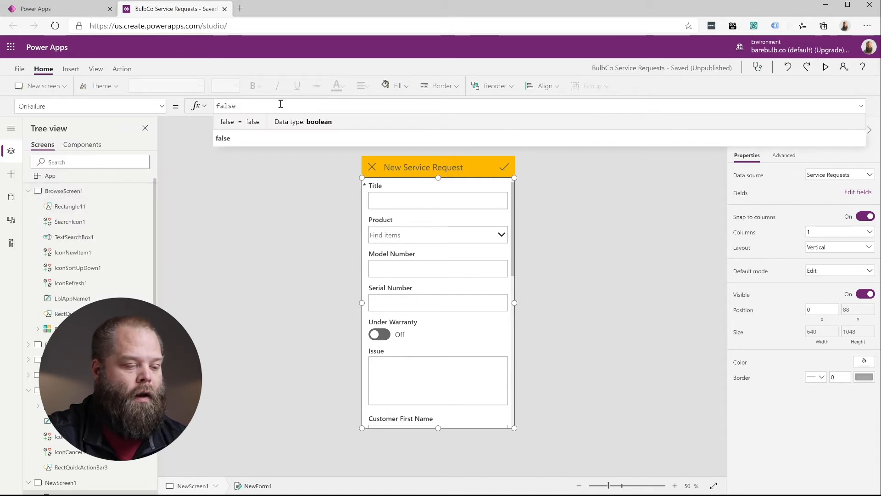
Step: Replace false with If(NewForm1.Valid || ErrorKind = ErrorKind.Validation as the OnFailure condition
double_click(226, 106)
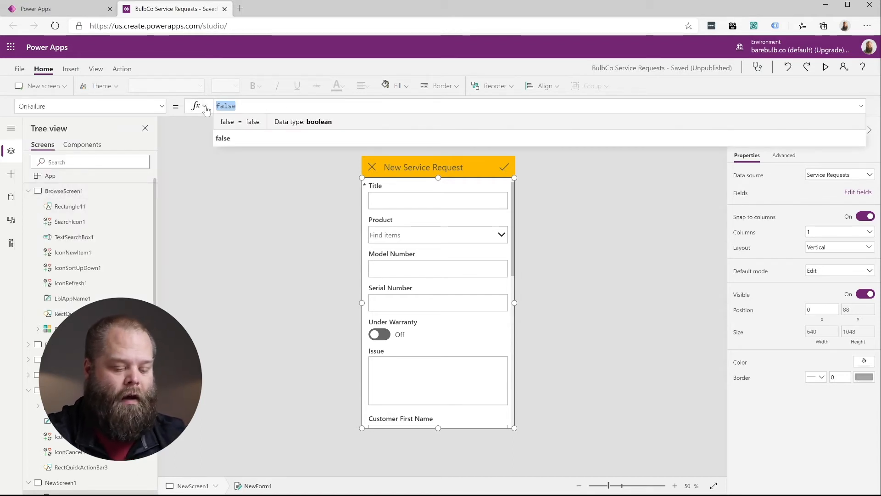
type("If")
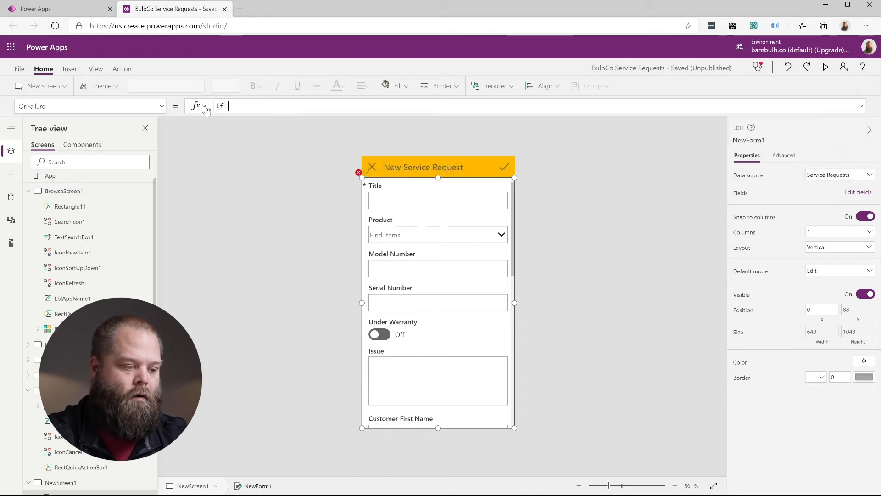
type("(NewForm1")
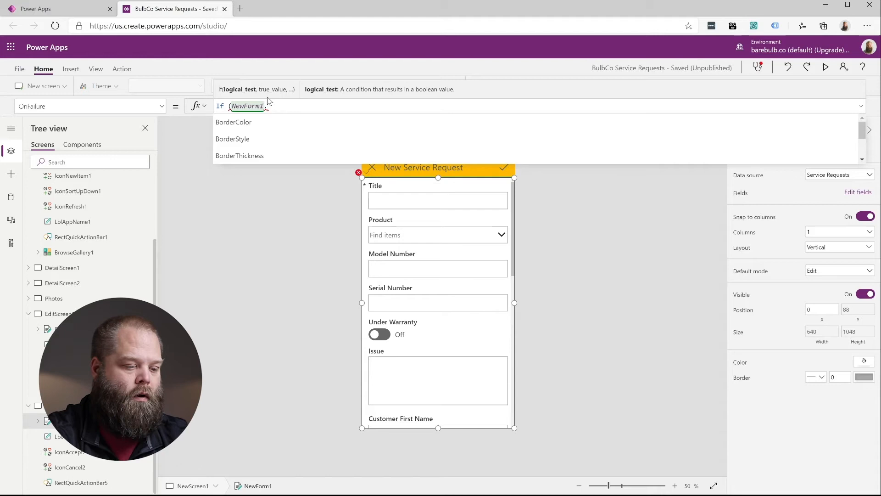
type(".Valid ||")
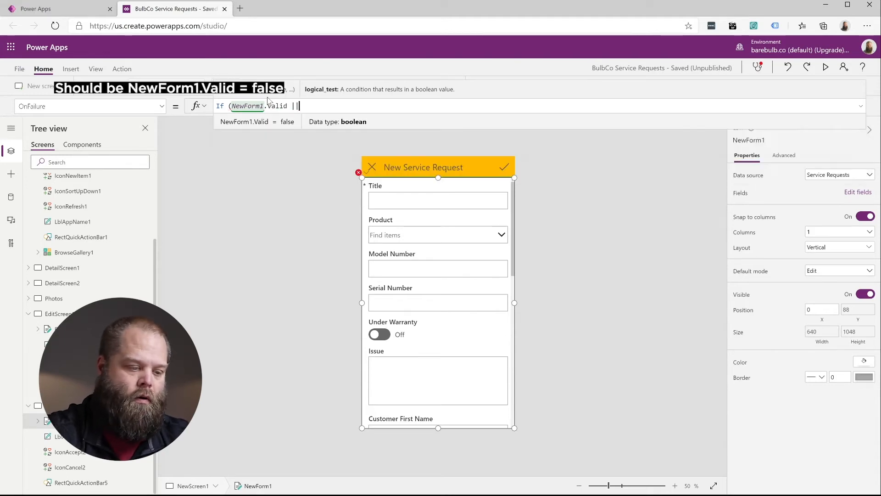
type("E")
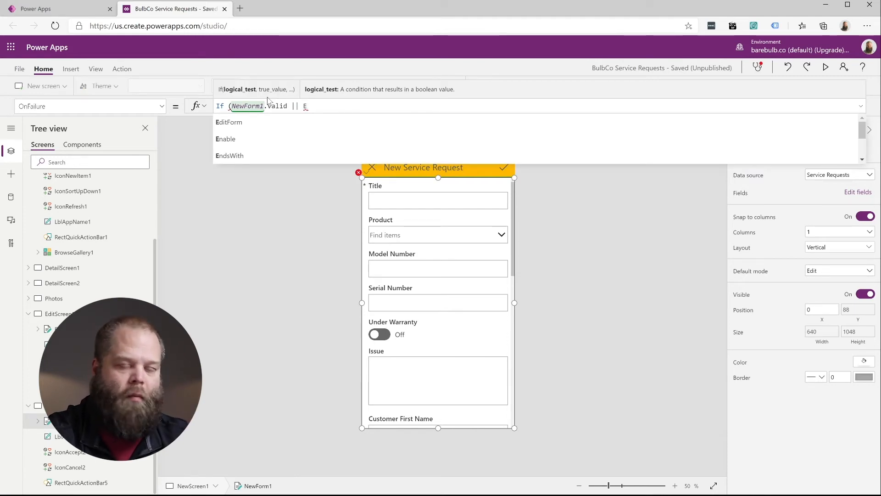
type("rror")
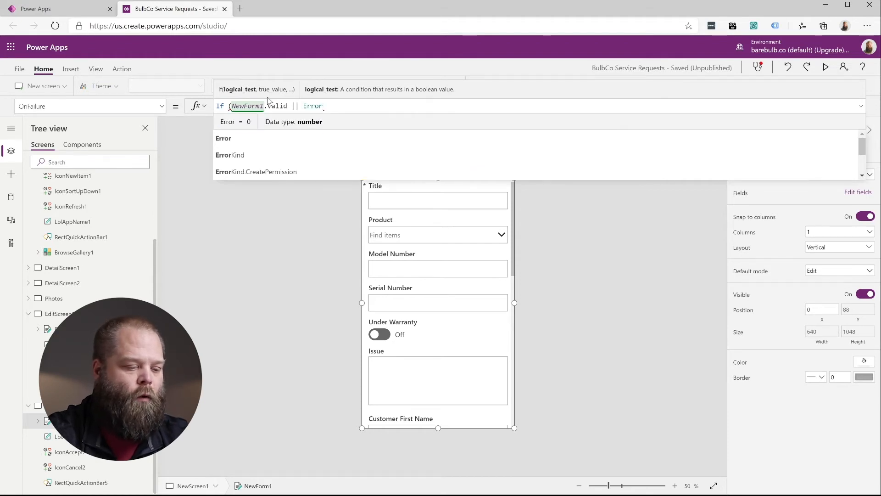
type("Kind")
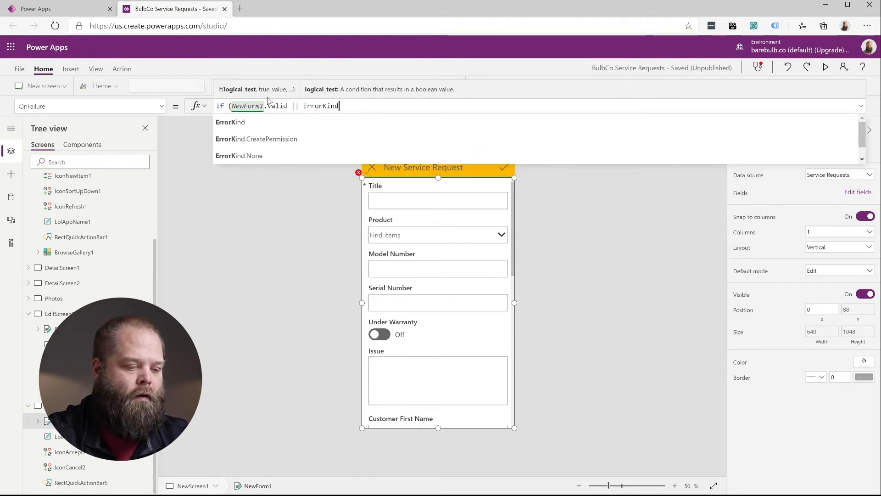
type("= V")
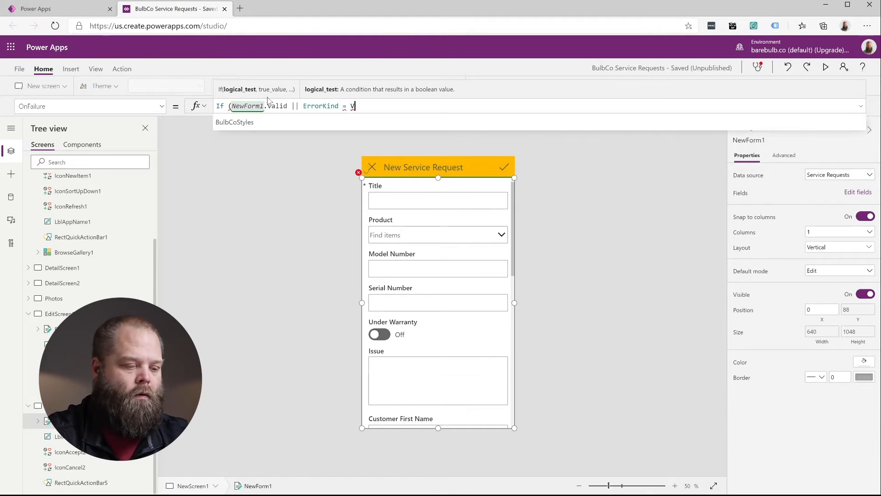
type("ErrorKind.")
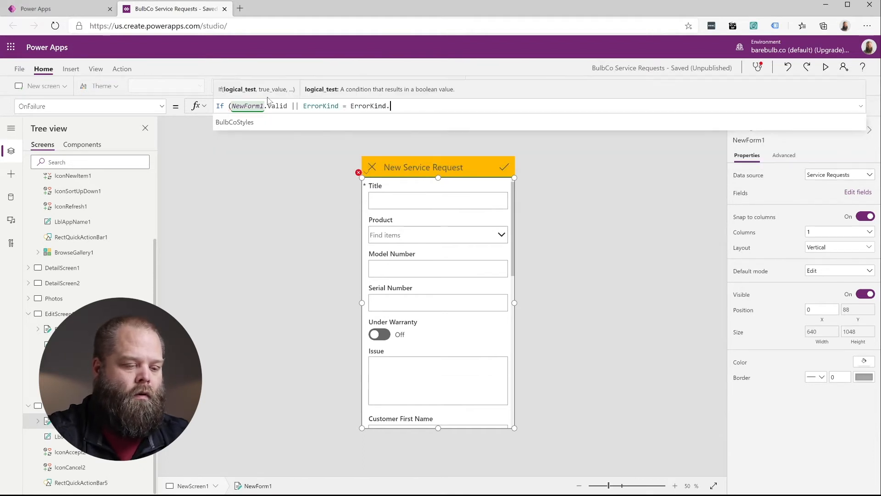
type("Va")
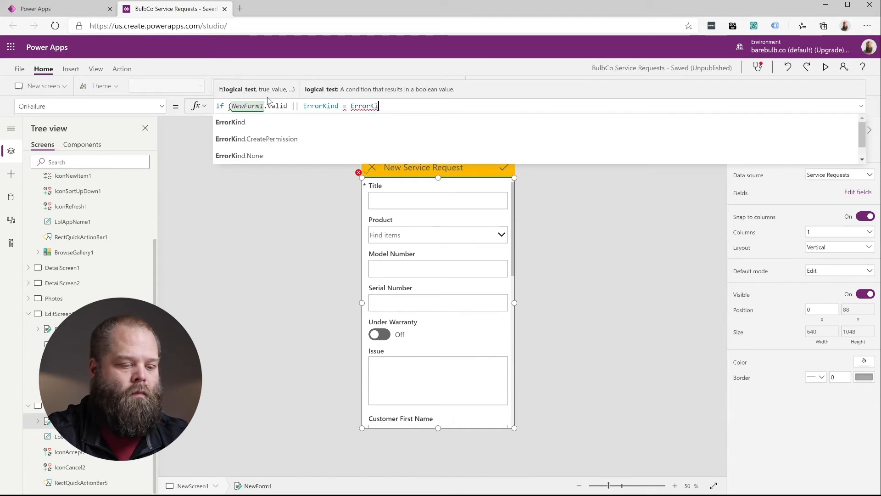
type("Validation")
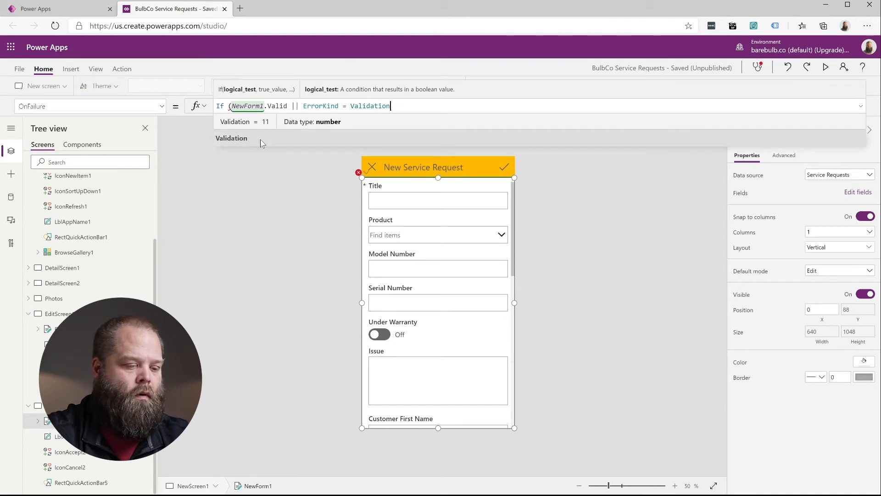
Step: Add the first branch Notify("Form data is not valid", NotificationType.Information) to the If
type(",")
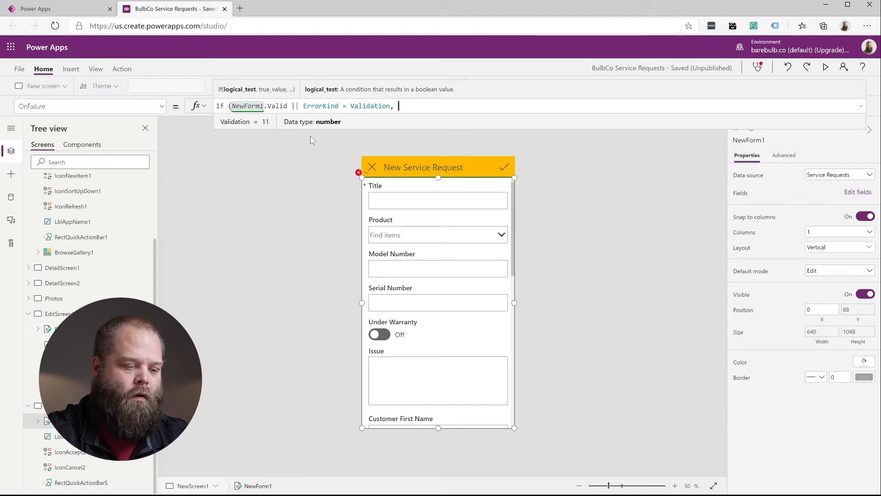
type("Notify")
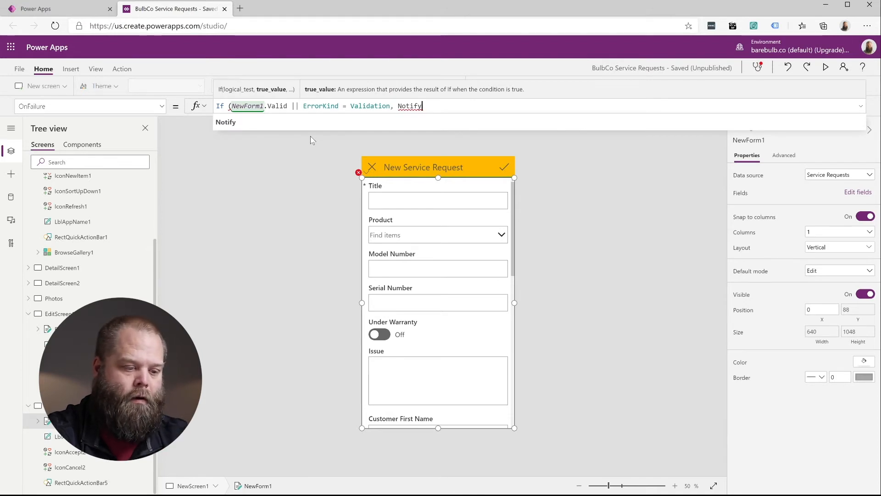
type("(\"")
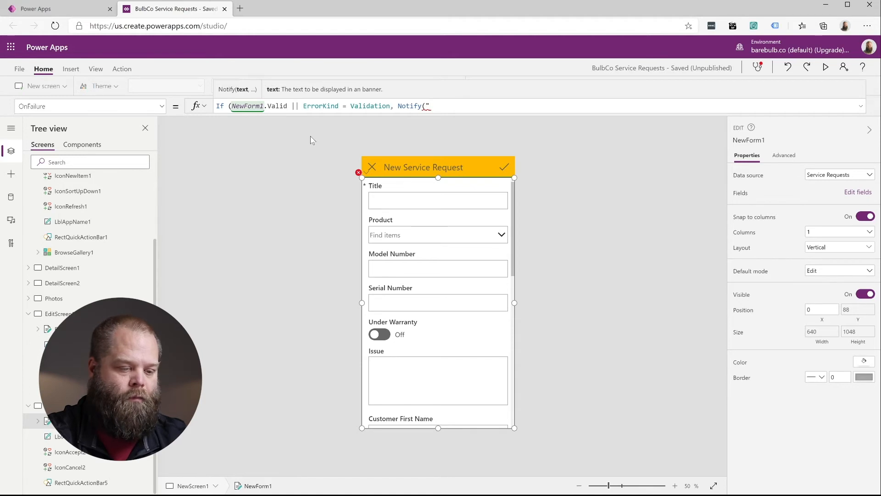
type("Form data is not")
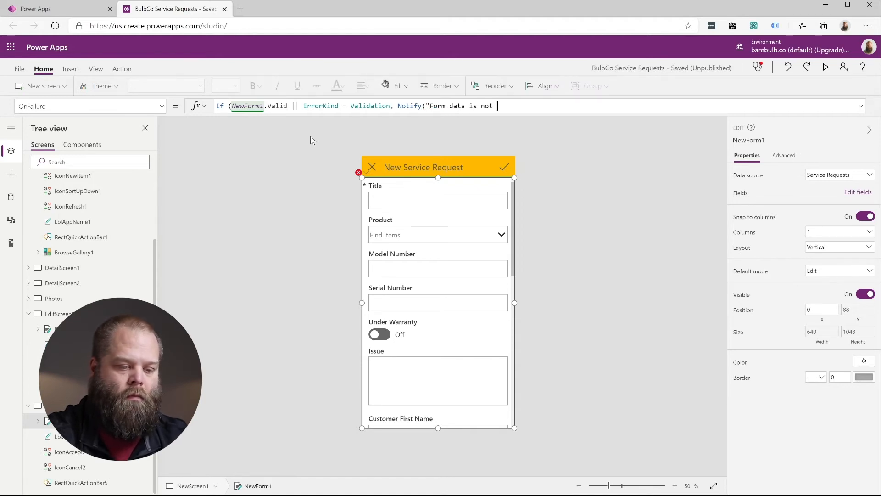
type("valid\",")
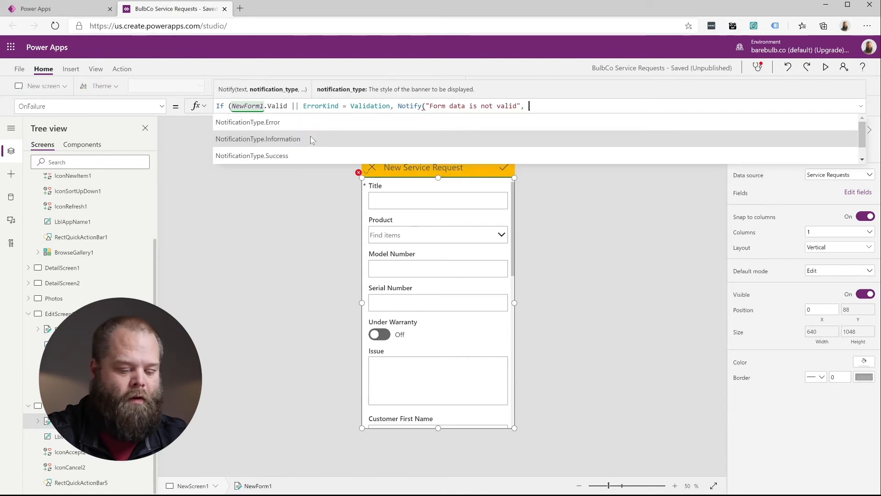
type("Notification")
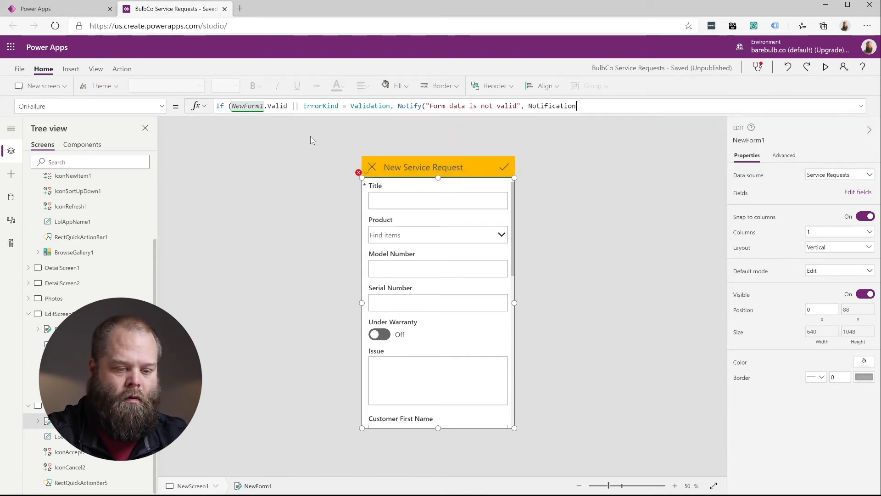
type("NotificationType.")
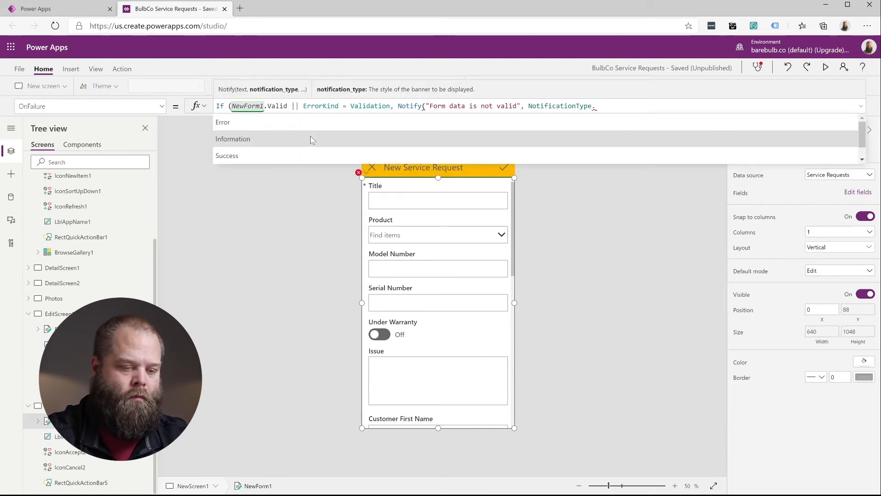
left_click(233, 139)
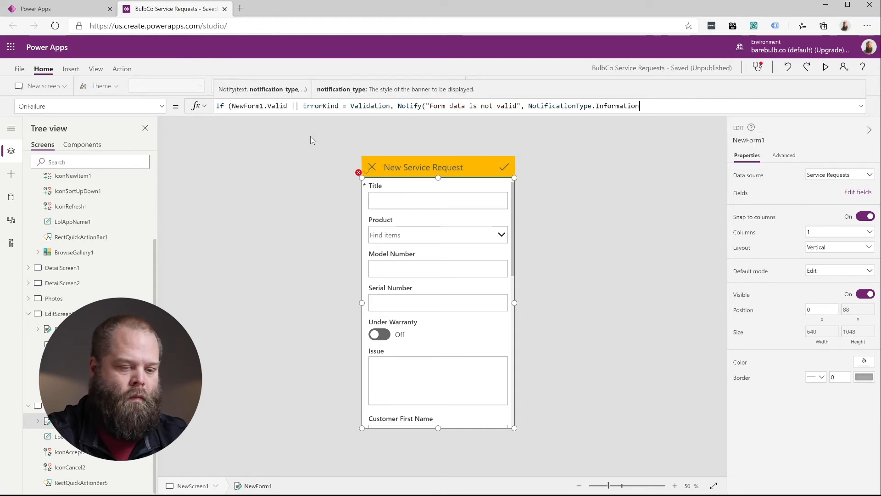
type("), Notify")
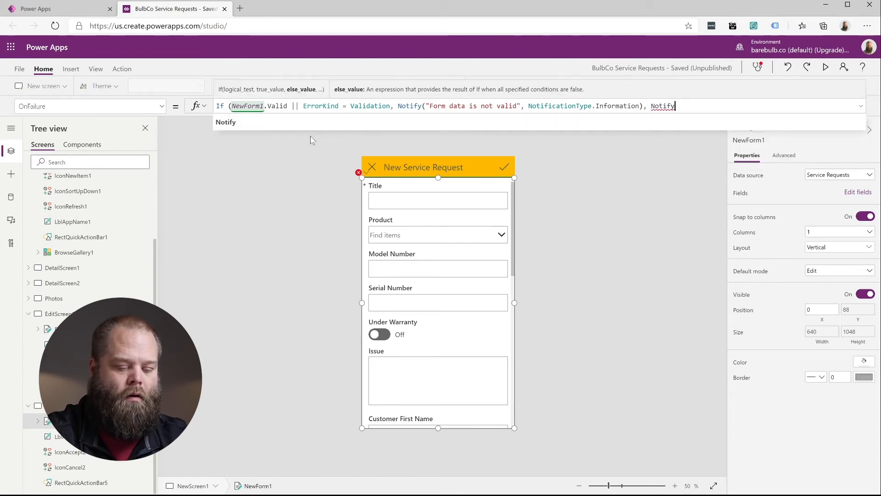
Step: Add the else branch Notify("Request was not created. Please contact your Power Apps administrator", NotificationType.Error)
type("(\"Form")
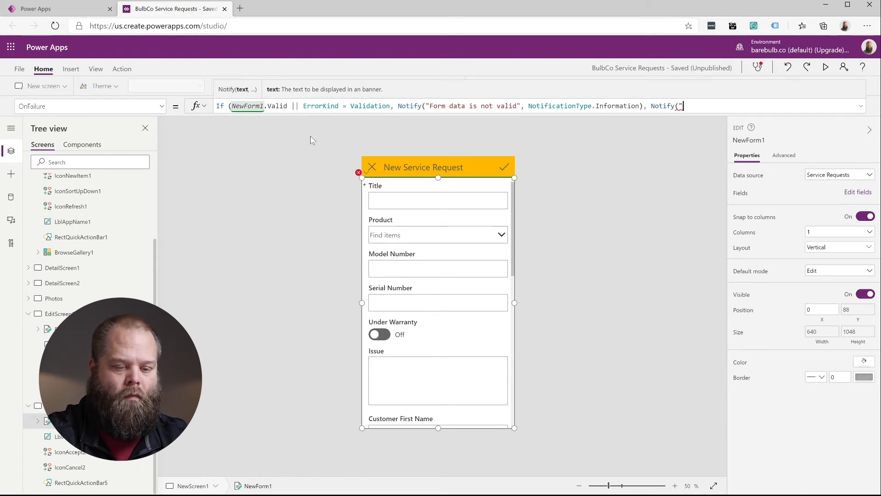
type("Request was")
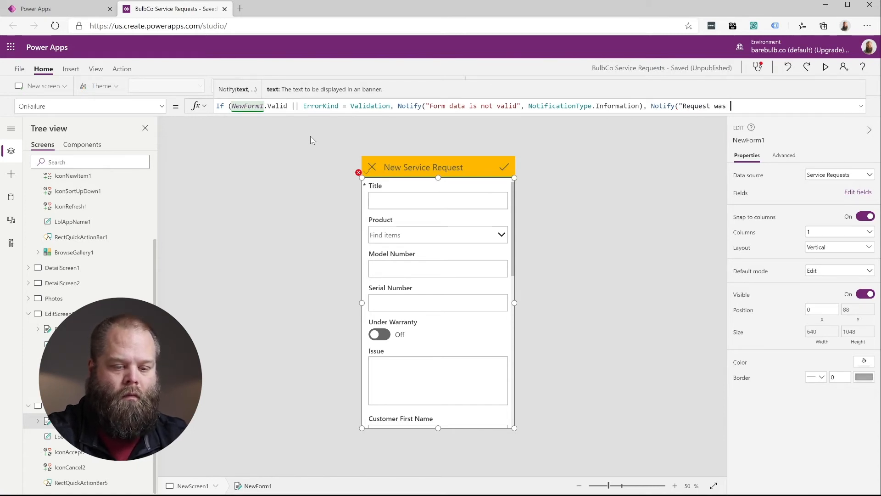
type("not created.")
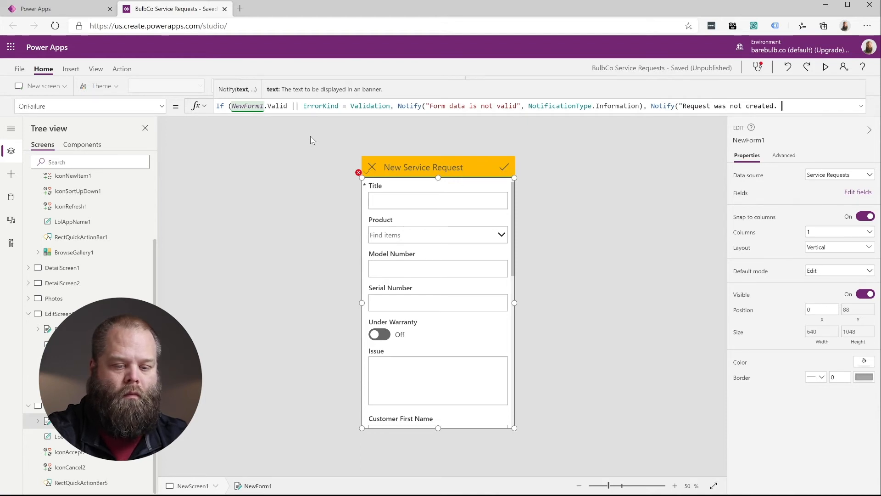
type("Please conta")
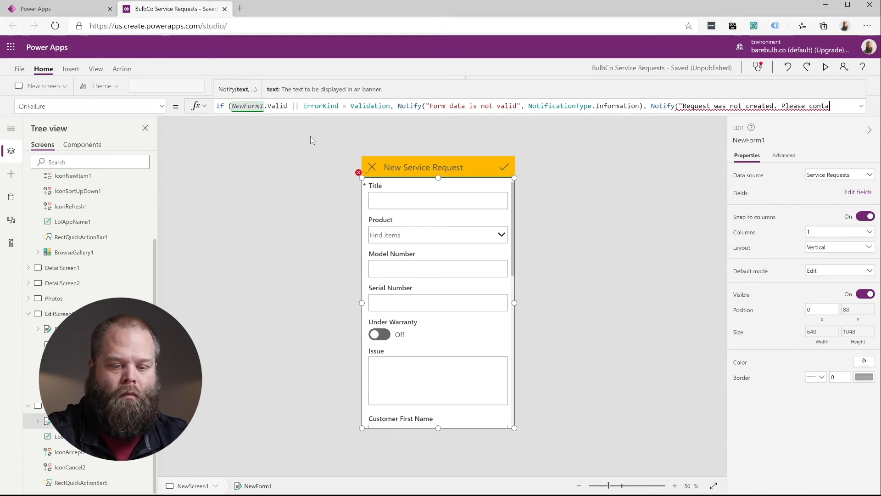
type("Power Apps administrator")
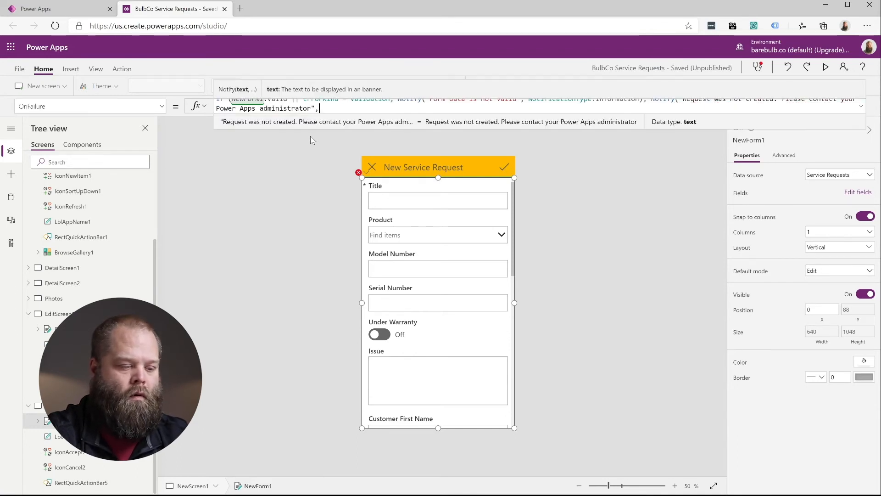
type(",")
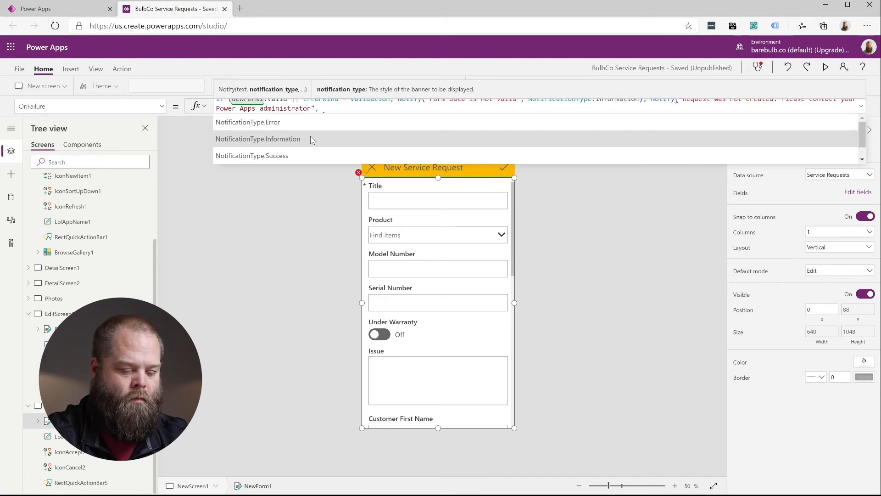
type("NotificationTy")
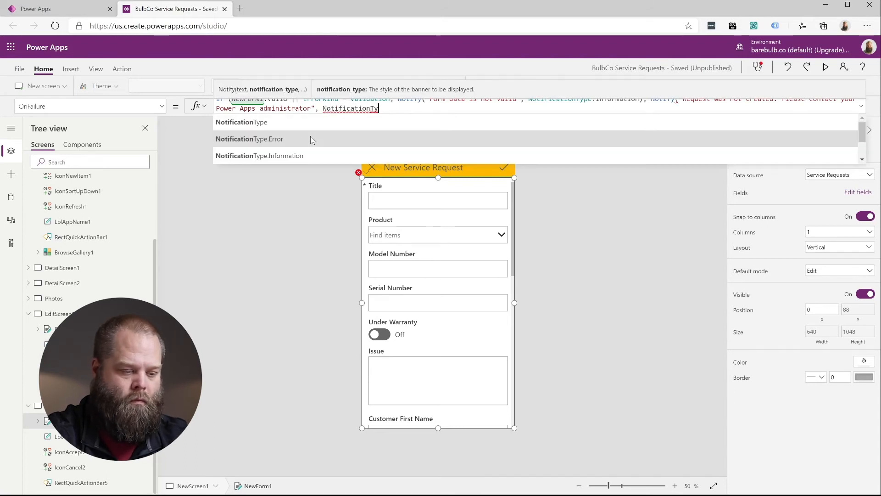
left_click(249, 139)
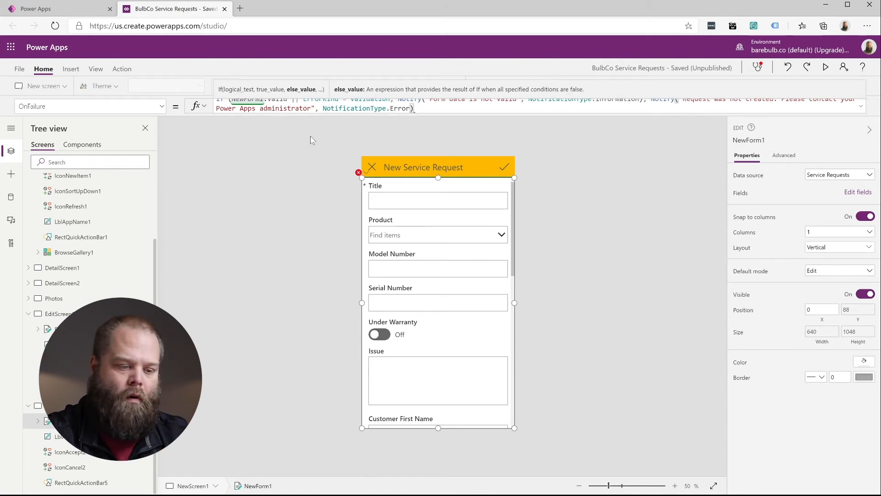
left_click(415, 108)
type("OnSuccess")
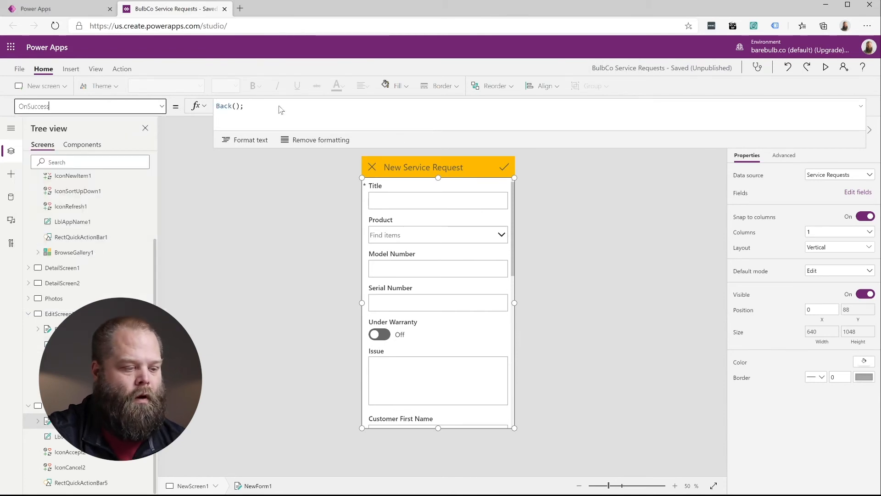
Step: Append Notify("New request created successfully.", NotificationType.Success) after Back(); in NewForm1's OnSuccess
left_click(292, 107)
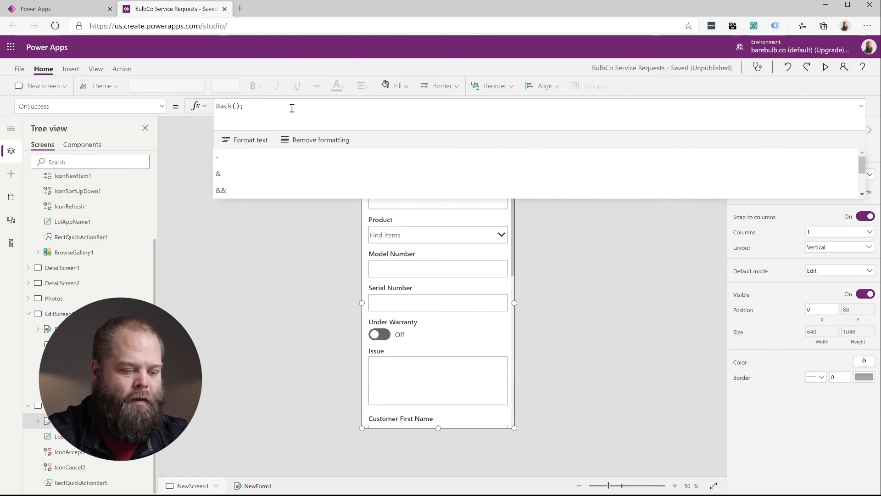
type("Notify")
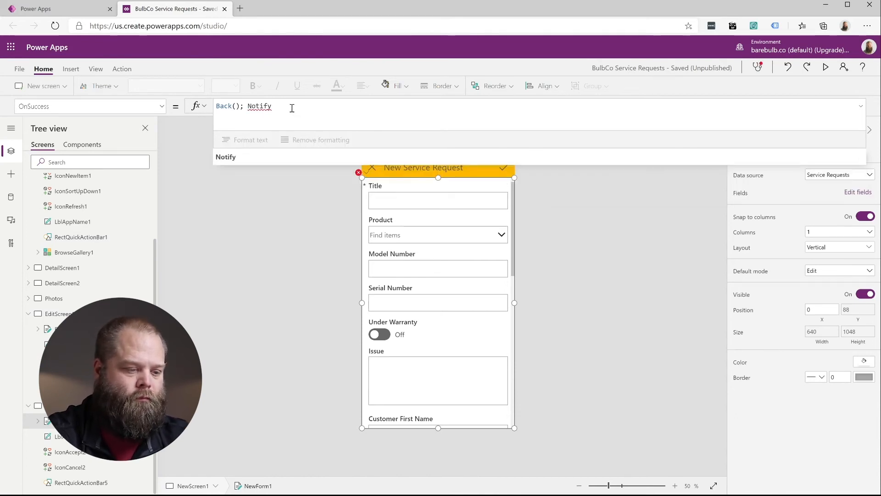
type("(\"N")
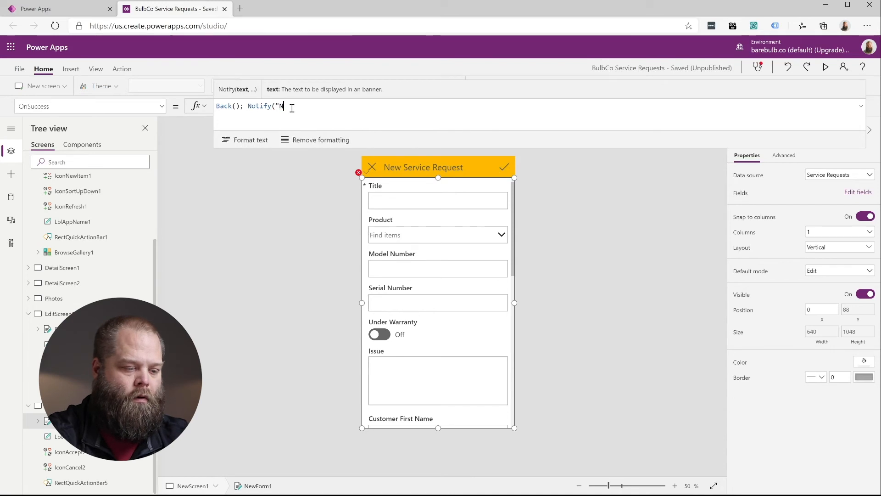
type("ew request")
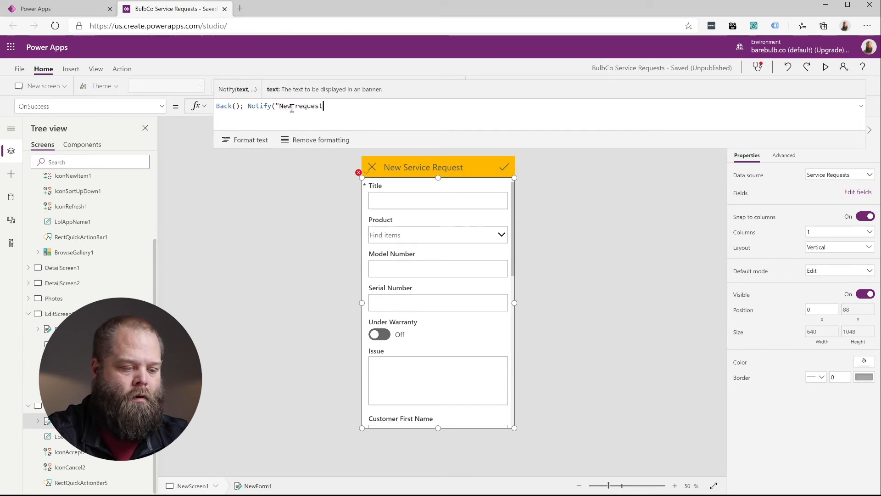
type("created successfully.")
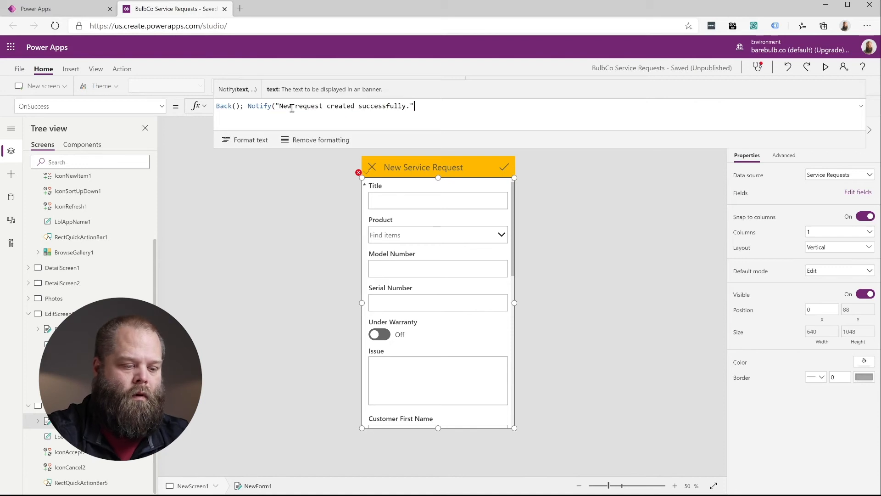
type(",Notific")
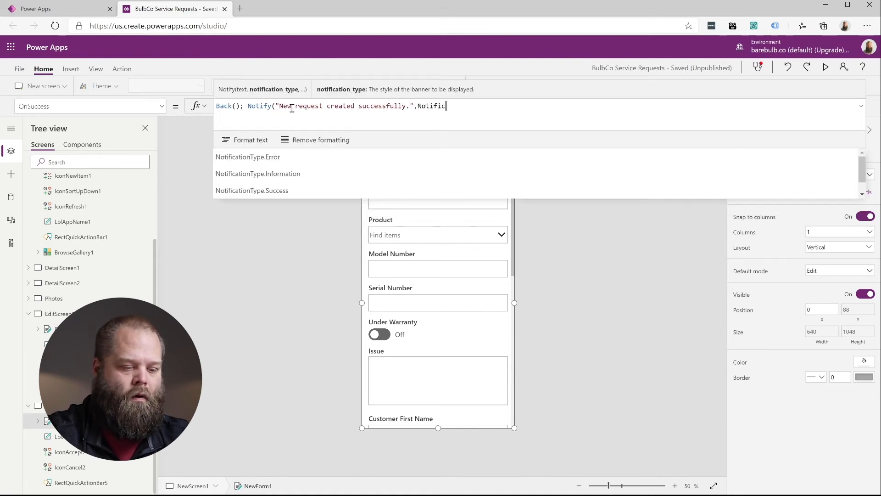
type("NotificationType.Suc")
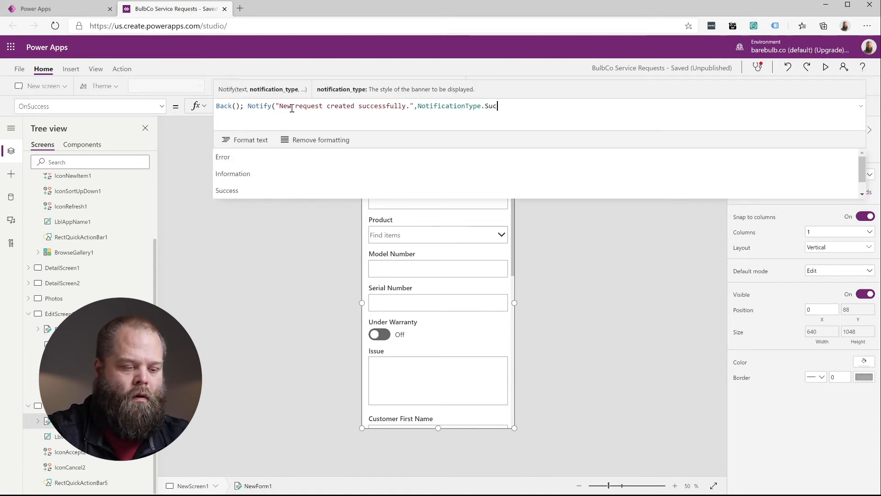
left_click(227, 190)
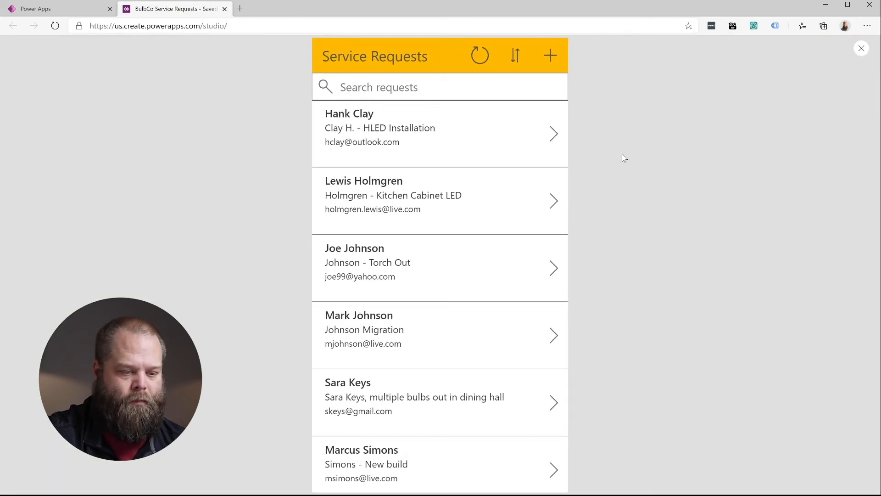
mouse_move(593, 81)
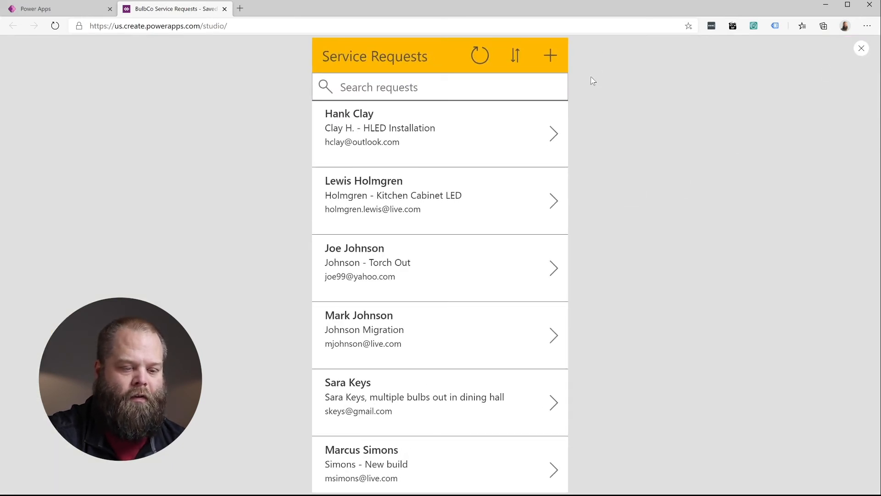
Step: In preview, submit a new request with only Model 24 and Serial Number 42342423, triggering the Title error
left_click(549, 56)
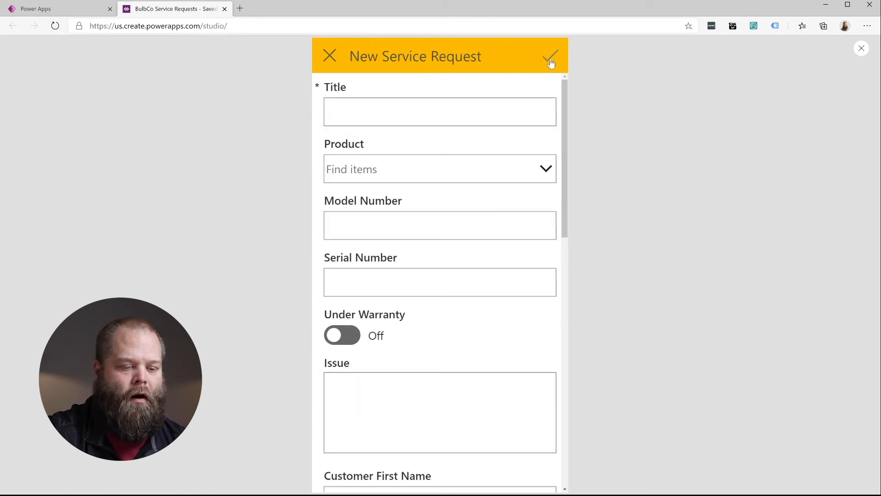
type("24")
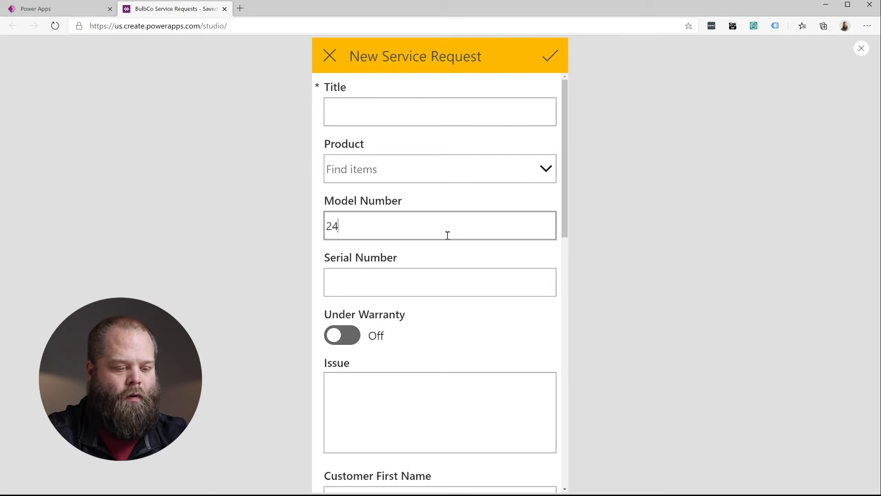
type("42342423")
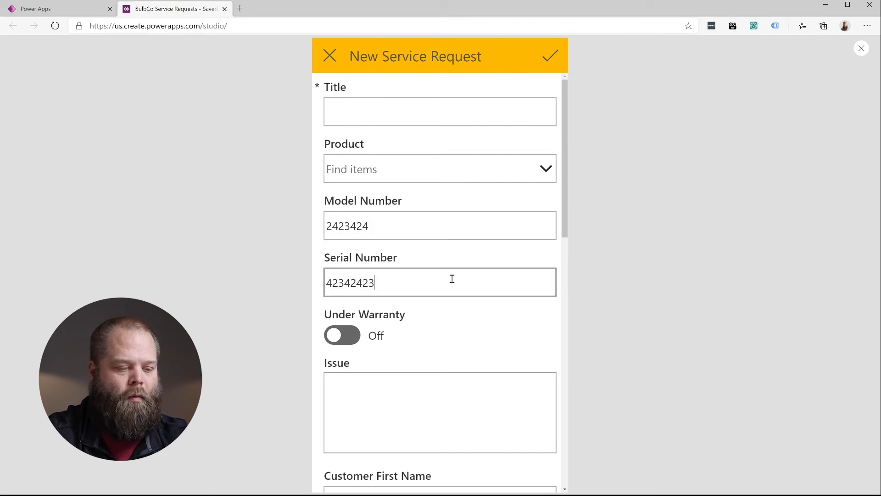
left_click(440, 111)
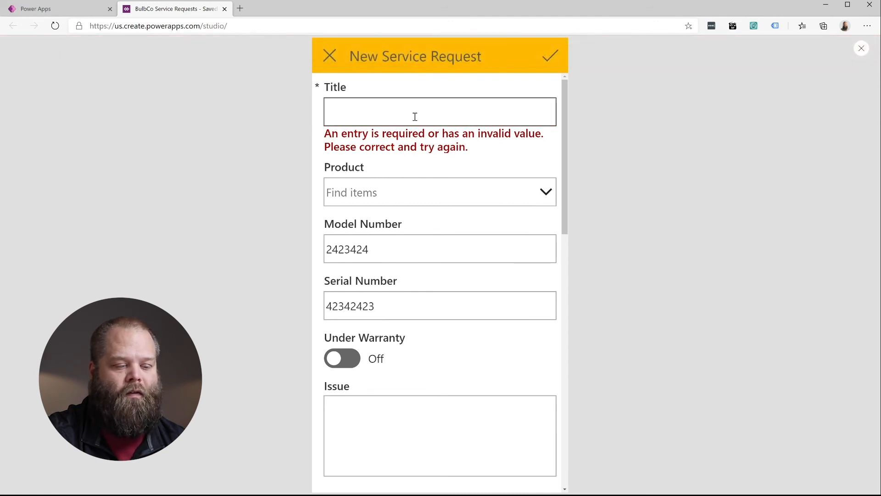
left_click(440, 111)
type("This is my new")
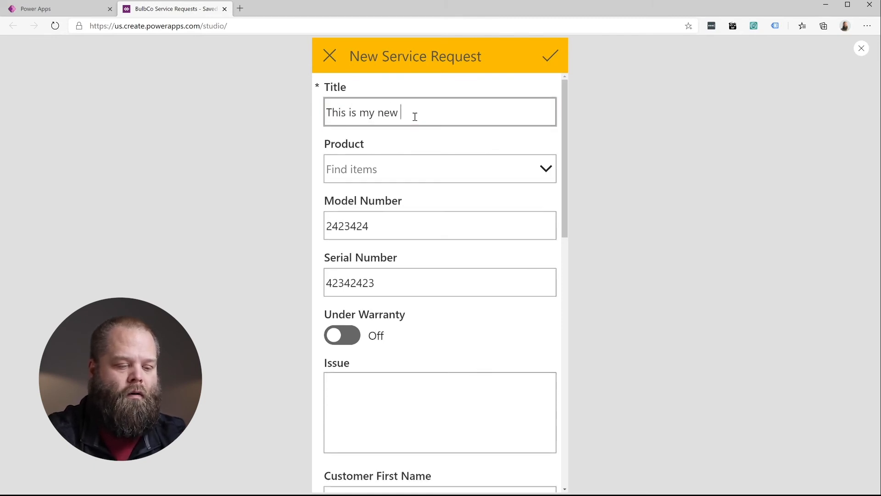
type("request")
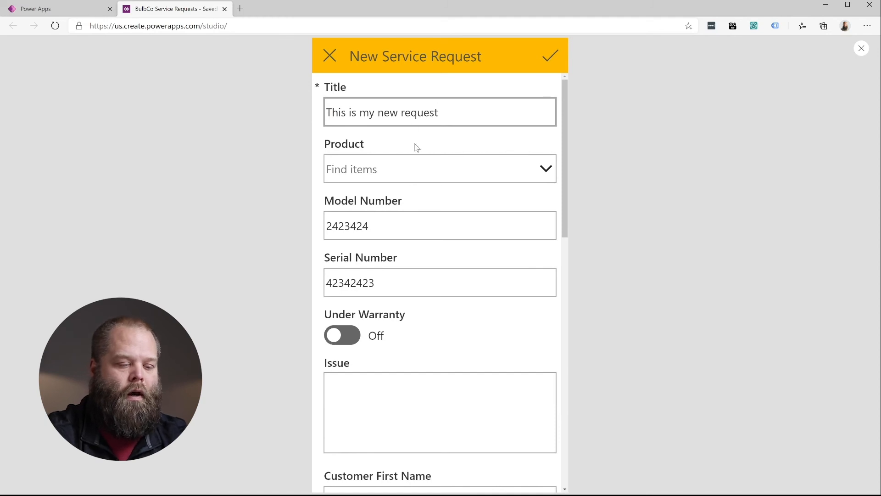
left_click(440, 169)
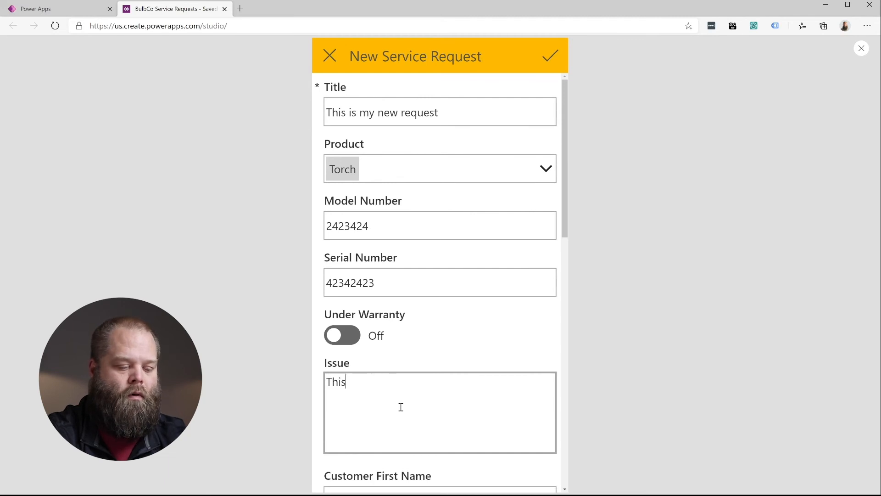
type("is my issue.")
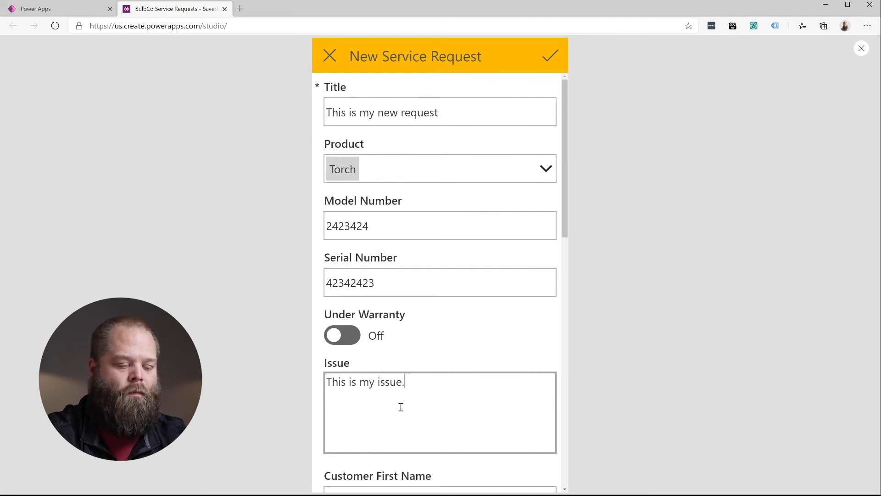
left_click(342, 336)
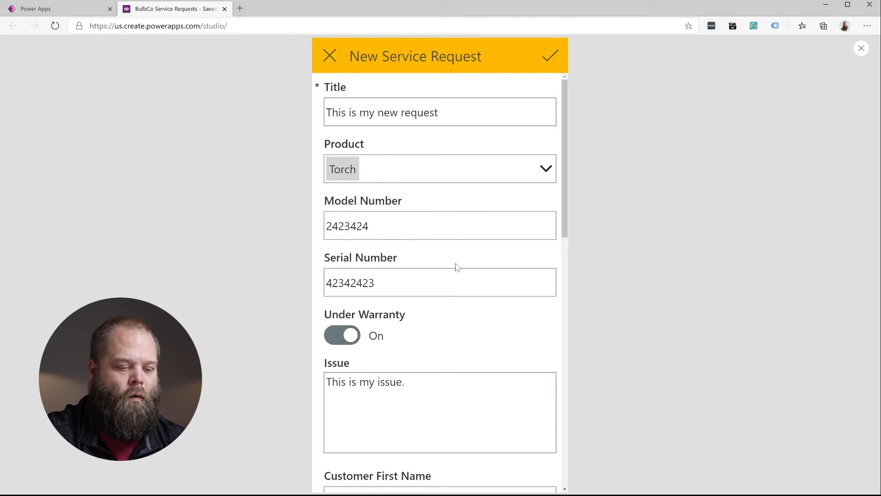
scroll("down", 3)
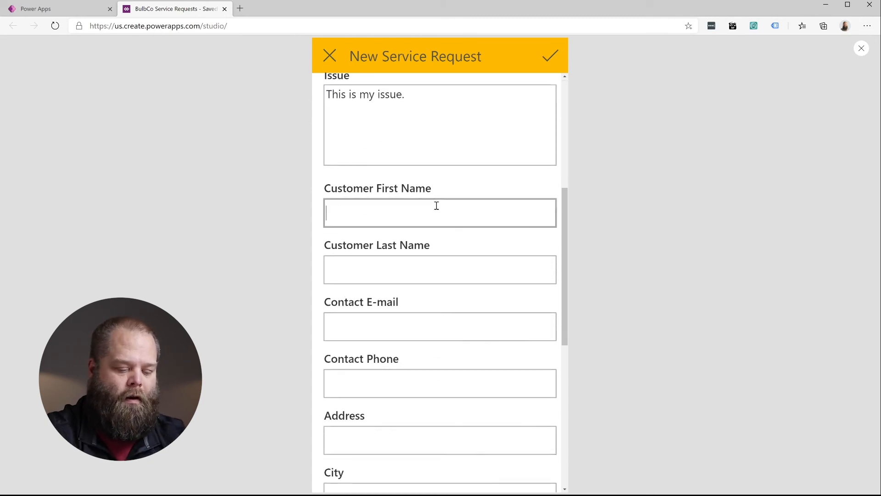
type("Mike")
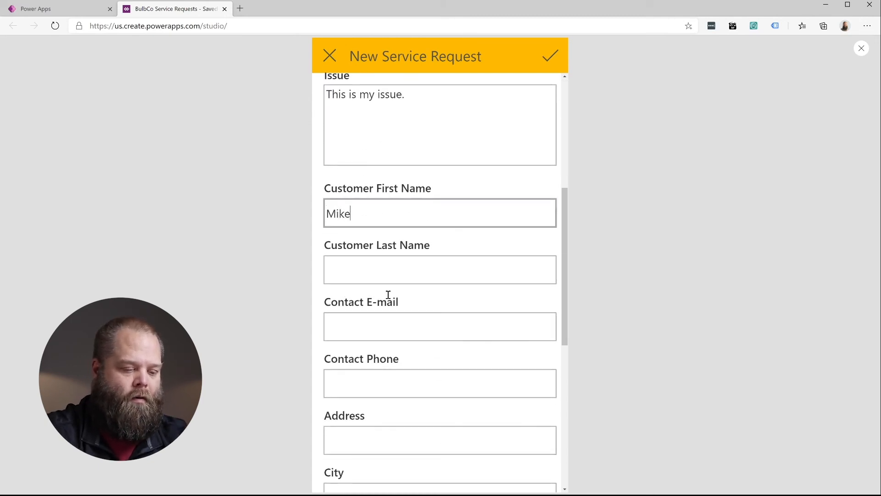
type("Bodell")
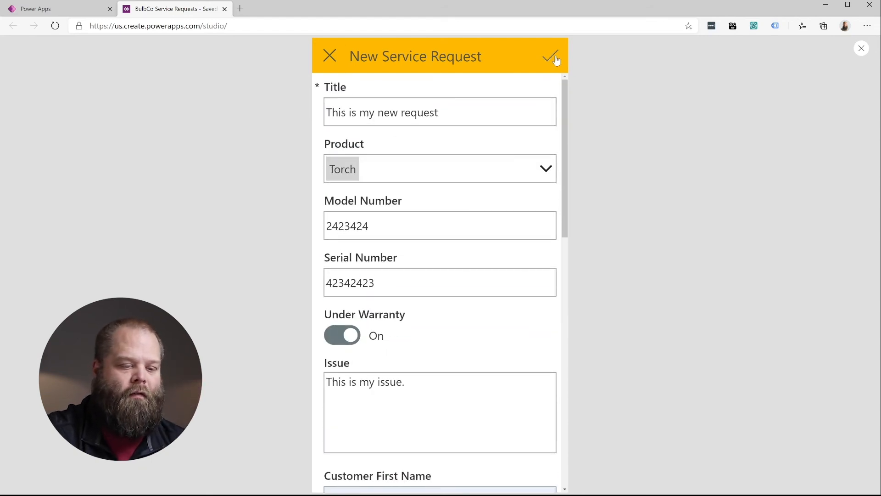
left_click(554, 56)
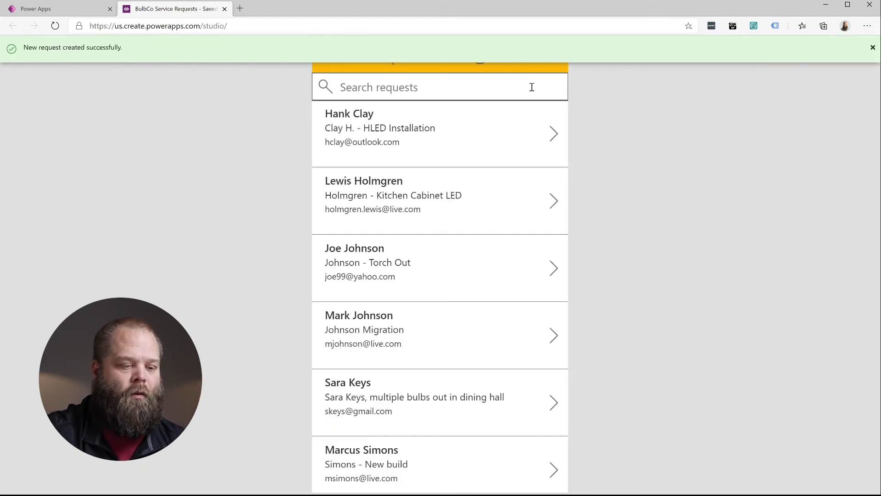